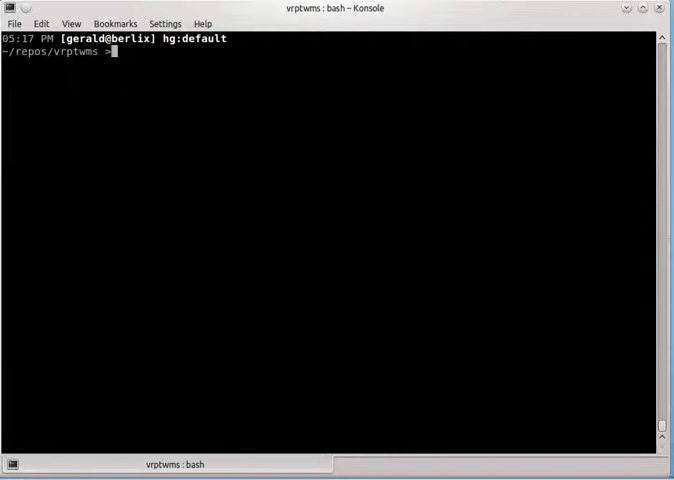
pyautogui.moveTo(472, 156)
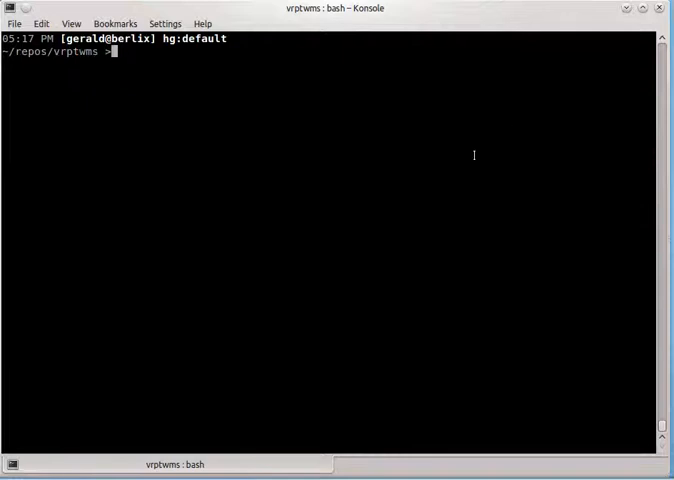
# Run nosetests to confirm all 55 tests pass, then check hg working-copy status.
pyautogui.write('nosetests')
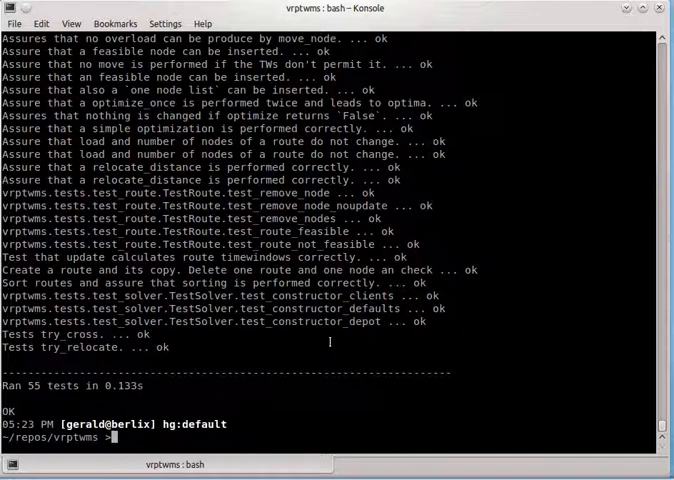
pyautogui.write('hg st')
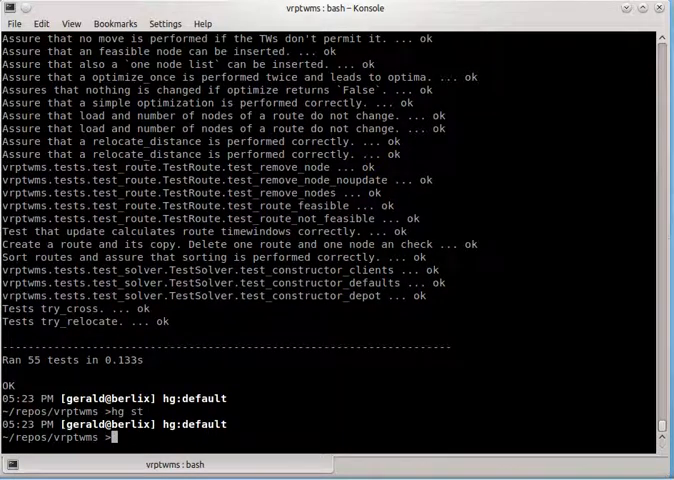
pyautogui.write('hg')
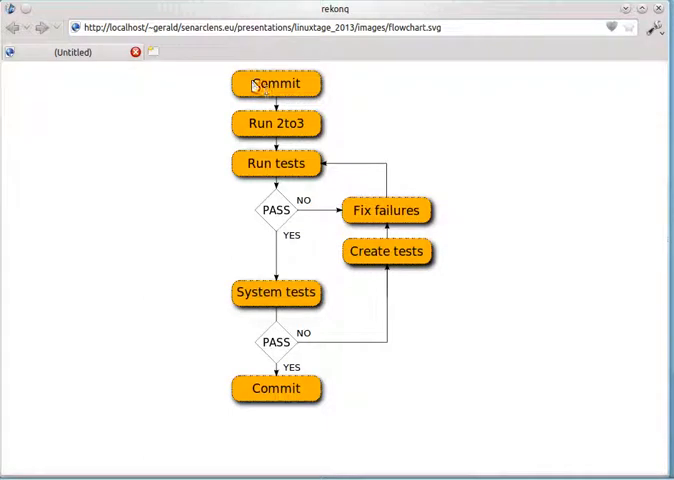
# Highlight the 2to3 step in the porting workflow flowchart.
pyautogui.doubleClick(276, 84)
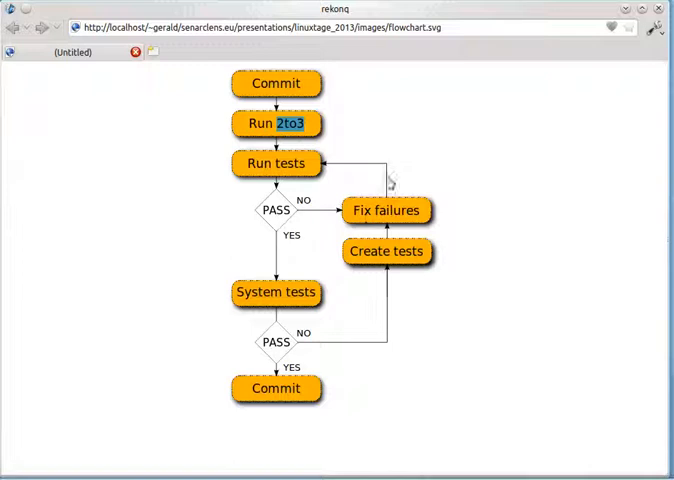
pyautogui.moveTo(312, 164)
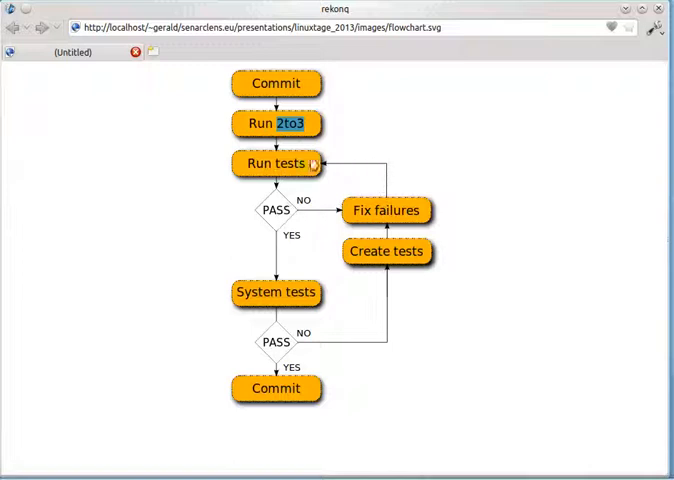
pyautogui.moveTo(276, 292)
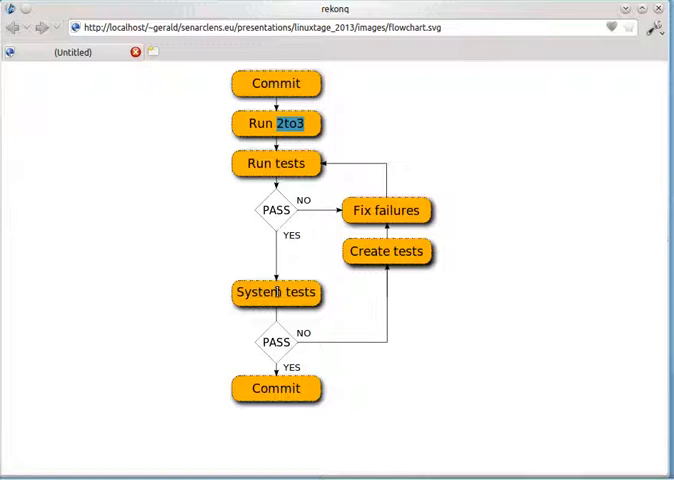
pyautogui.moveTo(350, 364)
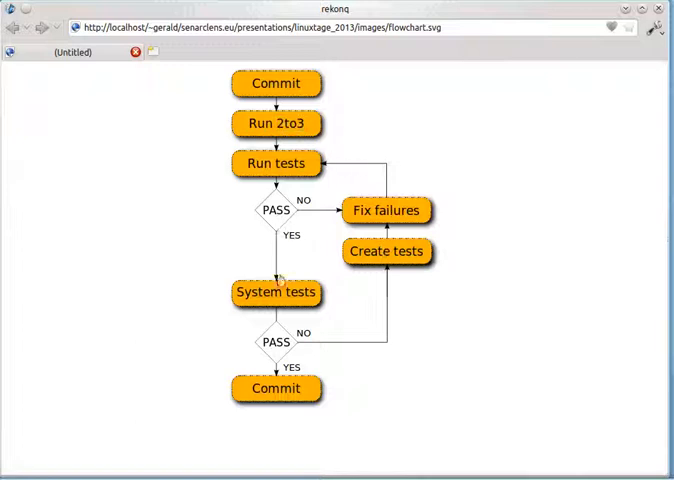
pyautogui.moveTo(276, 388)
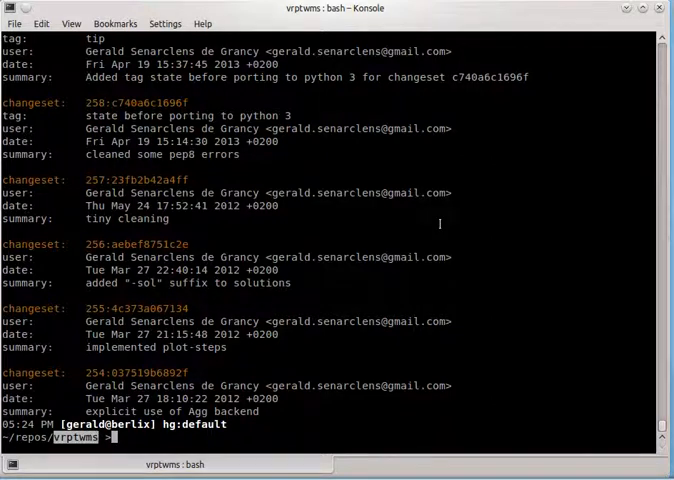
pyautogui.moveTo(578, 236)
pyautogui.write('./cli.py data/C101_25.txt')
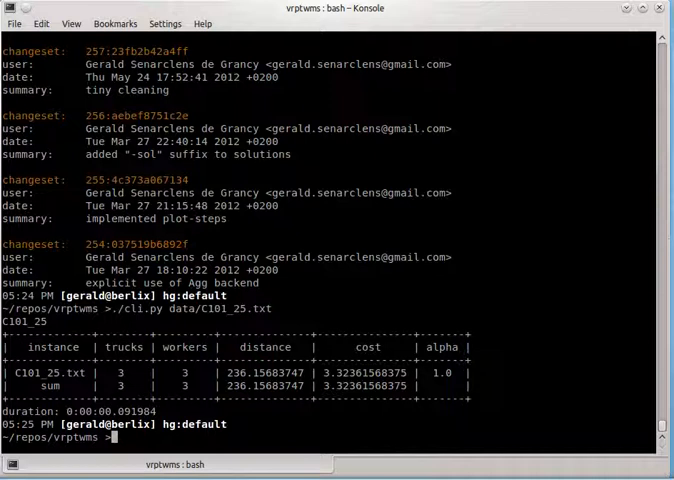
# Enter the 2to3 -w . command to convert the project in place.
pyautogui.write('2to3')
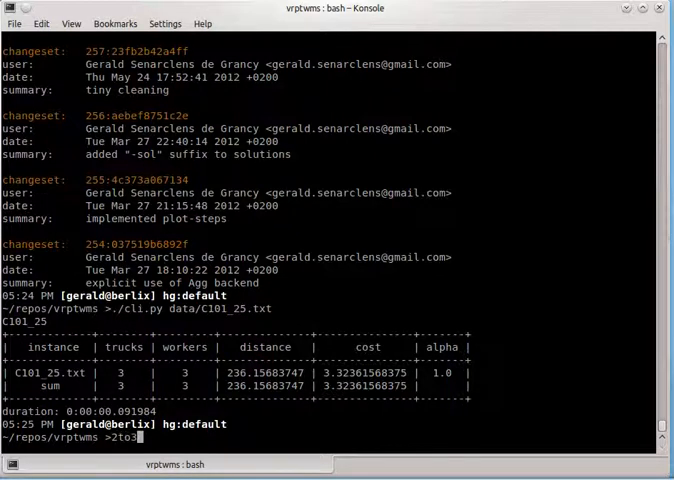
pyautogui.write('-w')
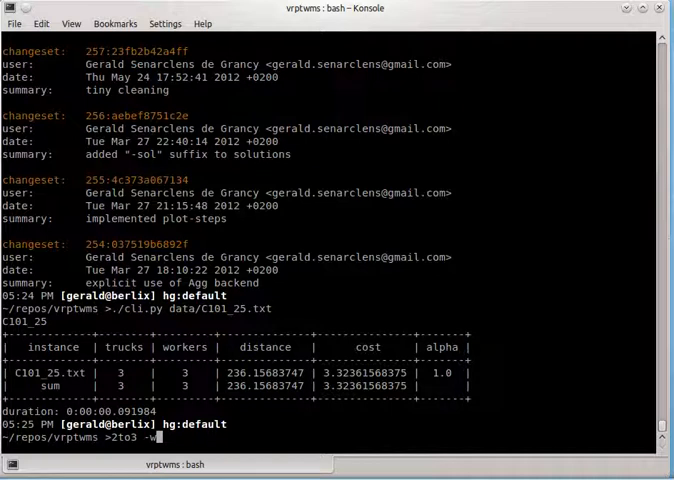
pyautogui.write('.')
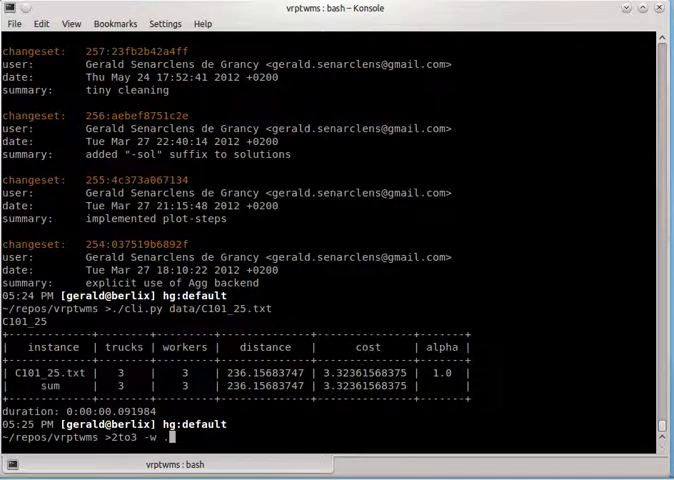
# Run 2to3 -w . to rewrite the modules, then compile the .pyx sources with Cython.
pyautogui.press('Return')
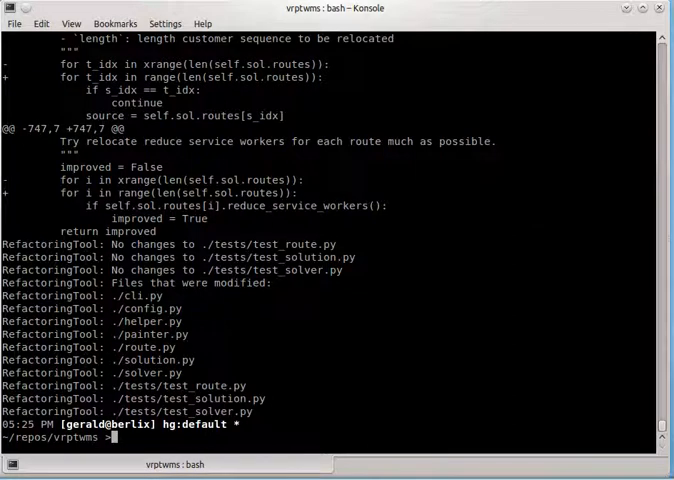
pyautogui.write('cython *.pyx')
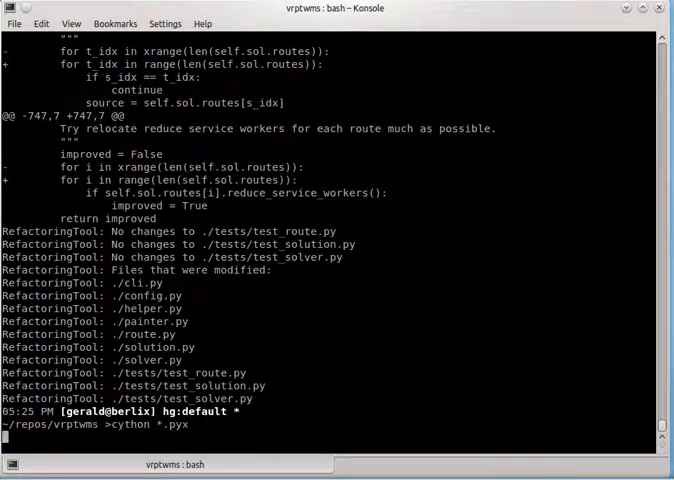
pyautogui.press('Return')
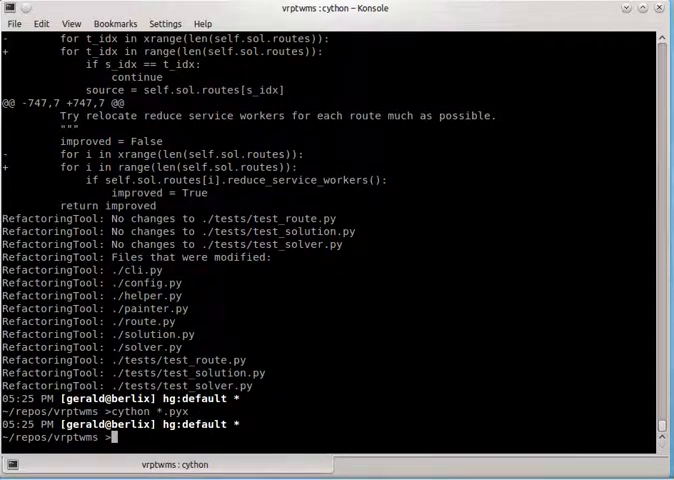
# Confirm the installed Cython version is 0.18.
pyautogui.write('cython')
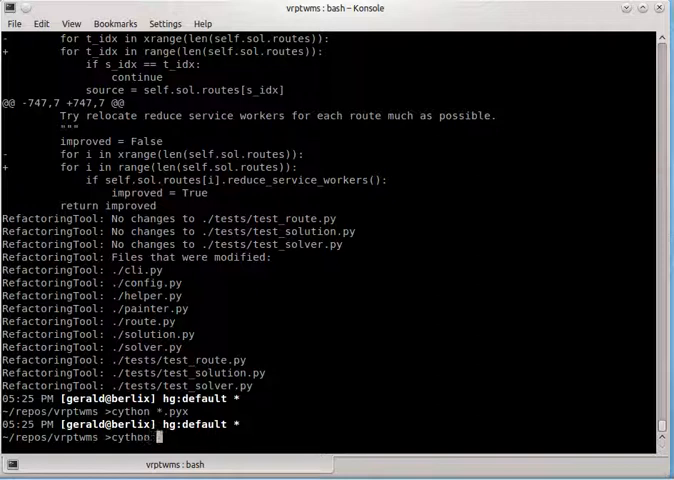
pyautogui.write('--ver')
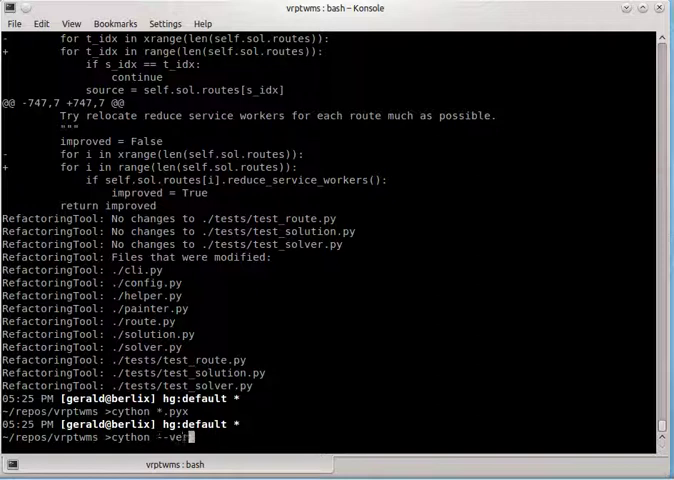
pyautogui.press('Return')
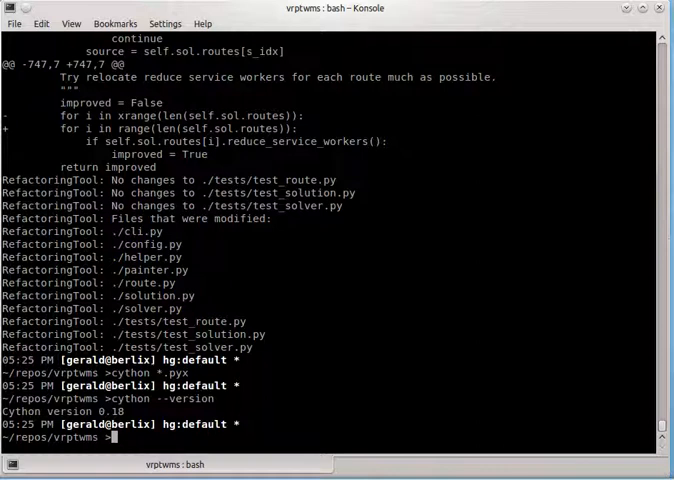
# Rebuild the extensions in place with Python 3 and run nosetests3, getting 53 errors of 55.
pyautogui.press('Ctrl+r')
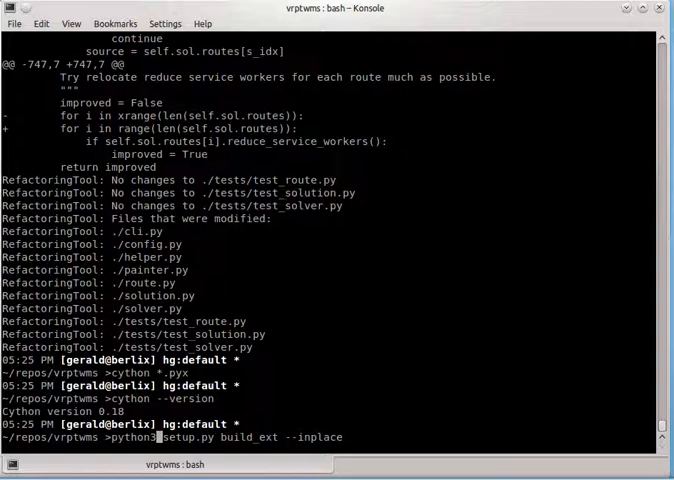
pyautogui.press('Return')
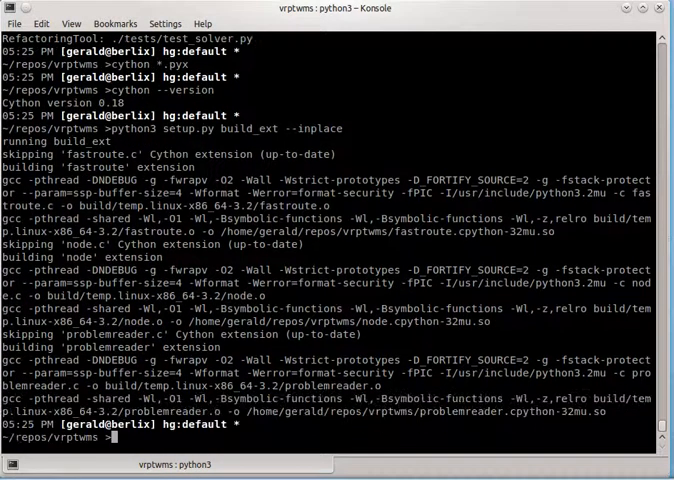
pyautogui.write('nosetests')
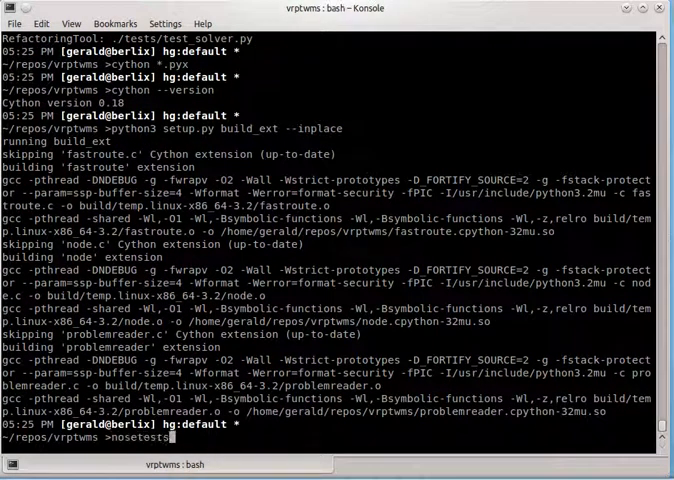
pyautogui.write('3')
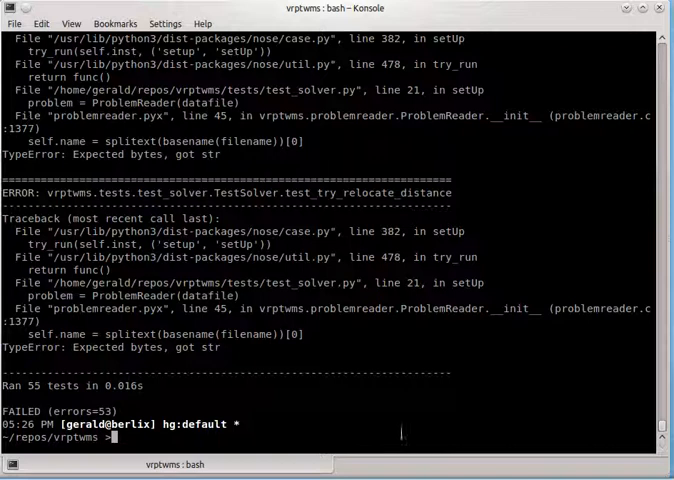
# Copy the TypeError file name and start a jed +45 command for problemreader.pyx.
pyautogui.doubleClick(30, 348)
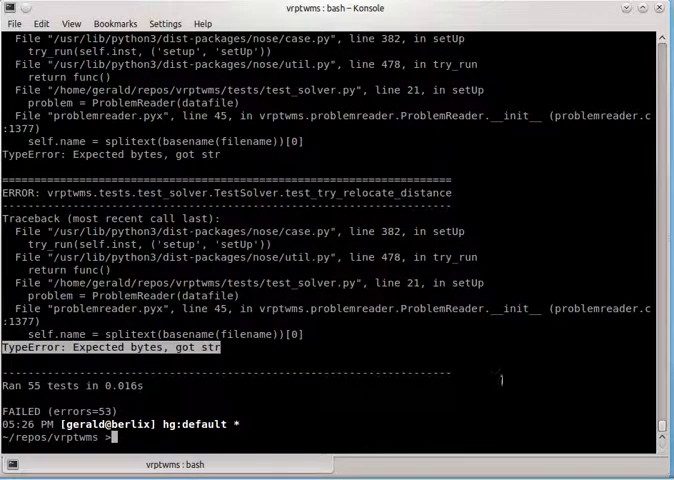
pyautogui.doubleClick(116, 308)
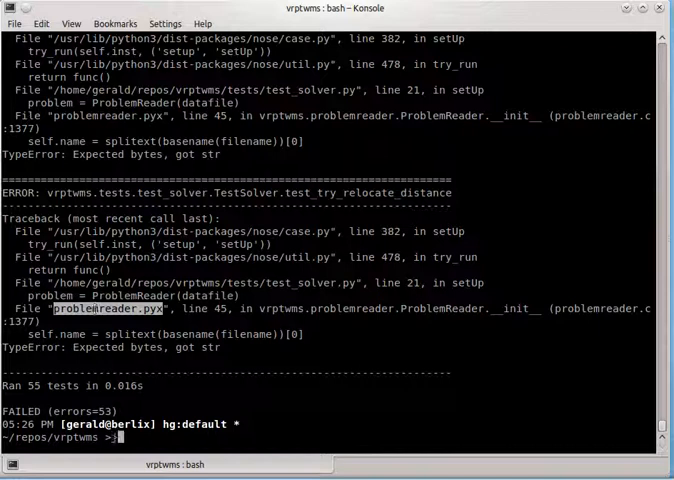
pyautogui.write('jed +')
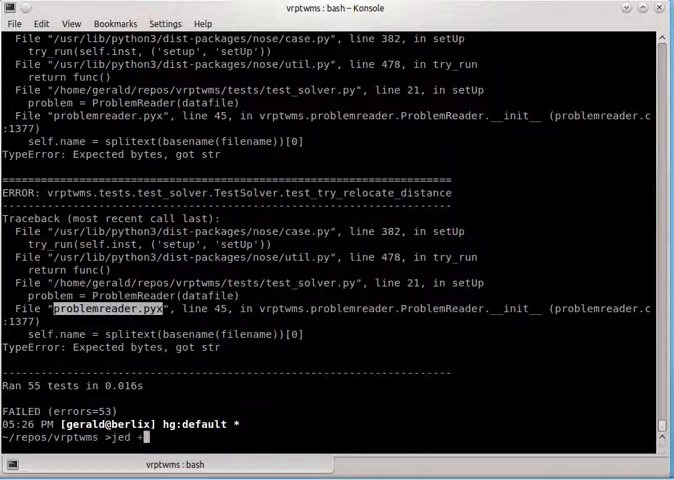
pyautogui.write('45')
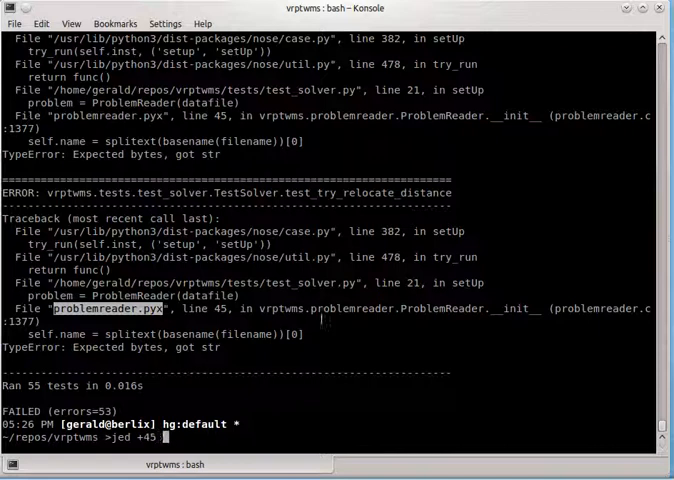
# Edit line 45 of problemreader.pyx to basename(filename.encode("utf-8")).
pyautogui.write('problemreader.pyx')
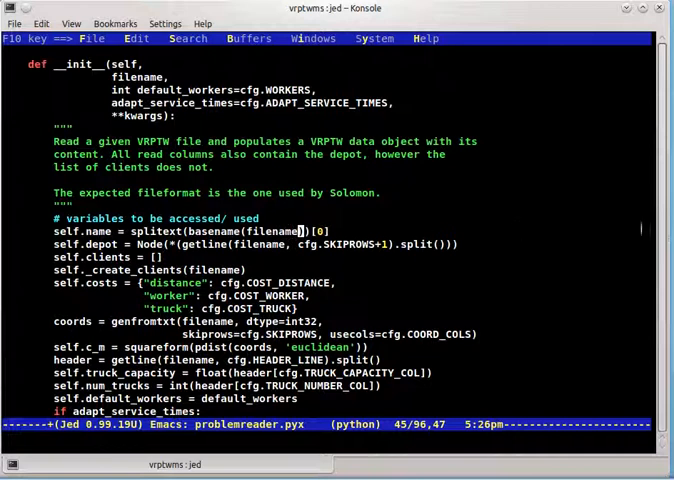
pyautogui.write('.encode')
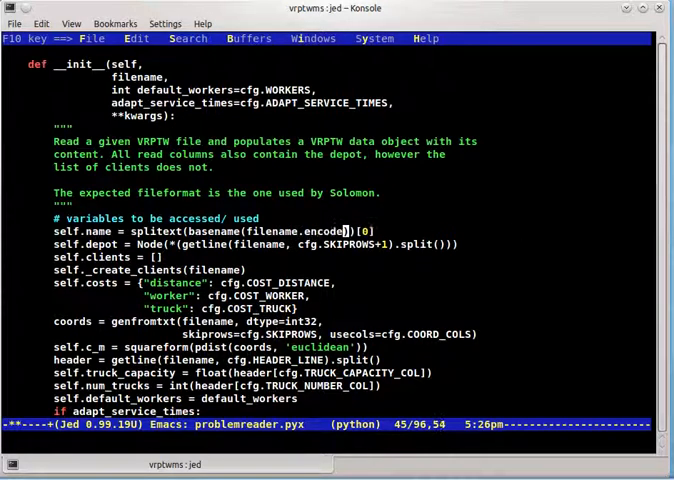
pyautogui.write('"utf-8')
pyautogui.write('cy')
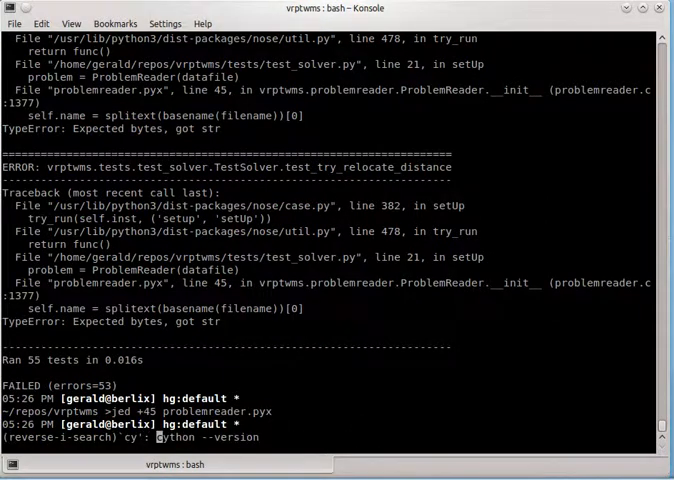
# Rebuild the extension and rerun nosetests3, now failing at line 75 with a missing next attribute.
pyautogui.press('Return')
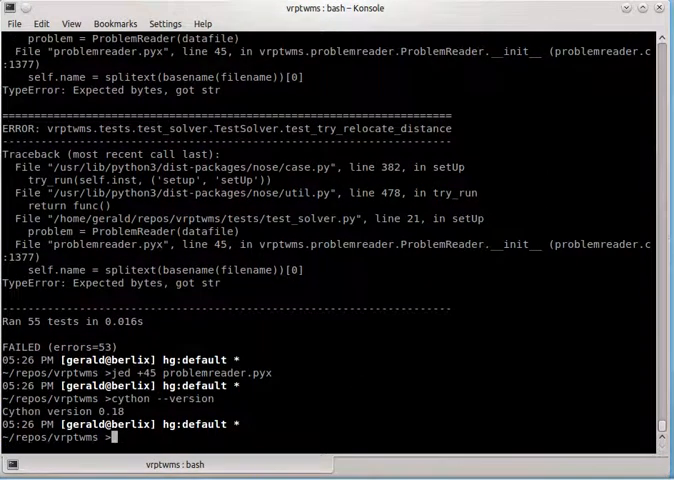
pyautogui.press('Ctrl+r')
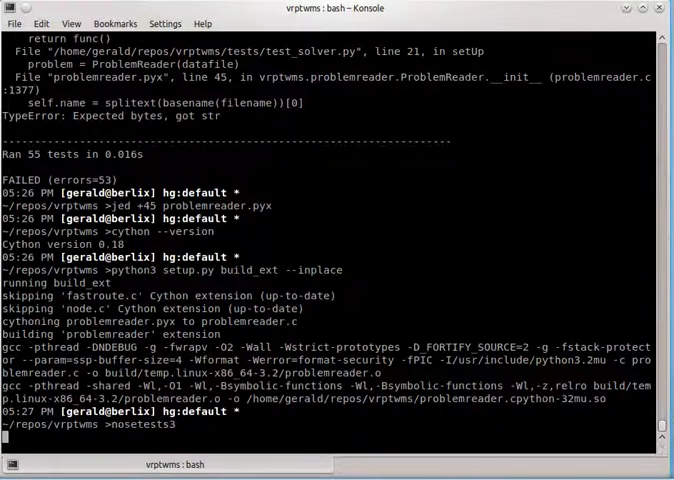
pyautogui.press('Return')
pyautogui.write('jed')
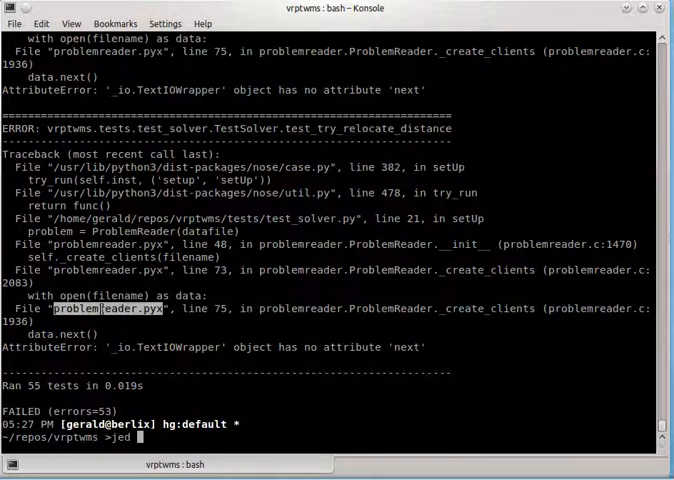
pyautogui.write('problemreader.pyx')
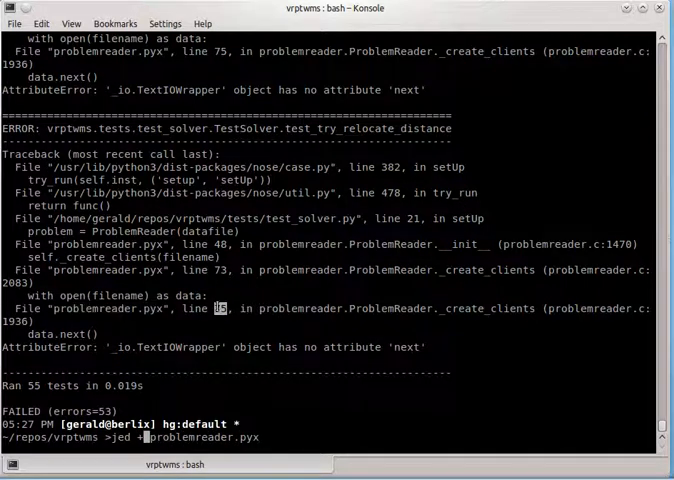
# Edit problemreader.pyx at line 75 in jed and return to the shell.
pyautogui.write('75 ')
pyautogui.press('Return')
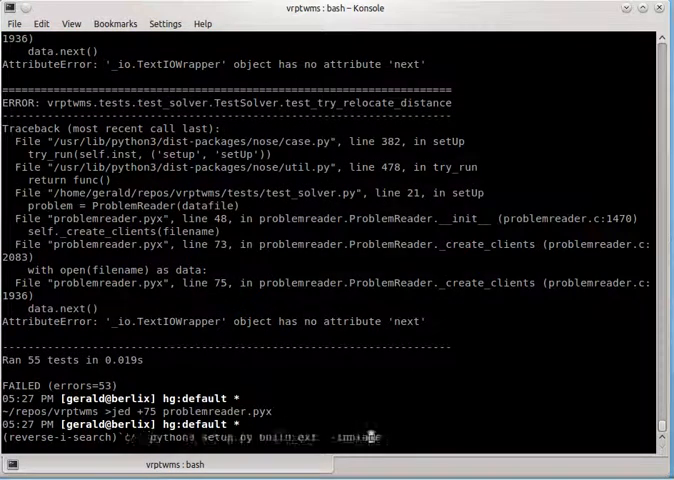
# Recompile all .pyx sources with Cython and rebuild the extensions in place.
pyautogui.write('cython --version')
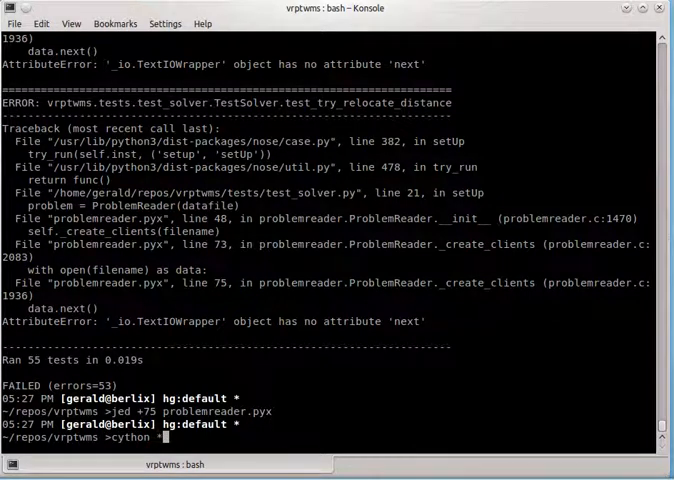
pyautogui.write('pyx')
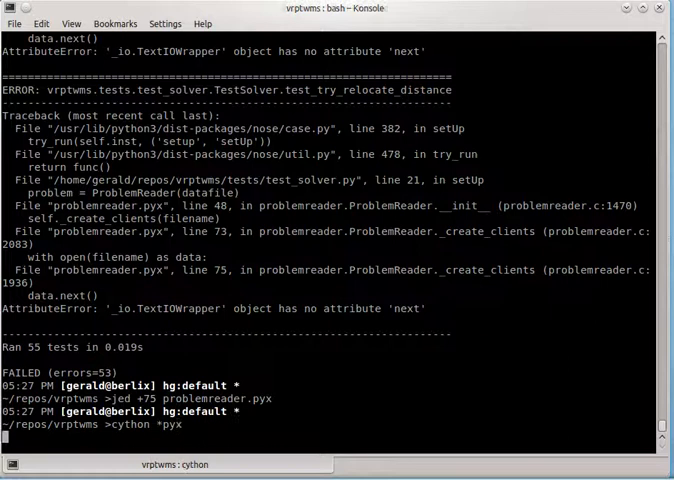
pyautogui.press('ctrl+r')
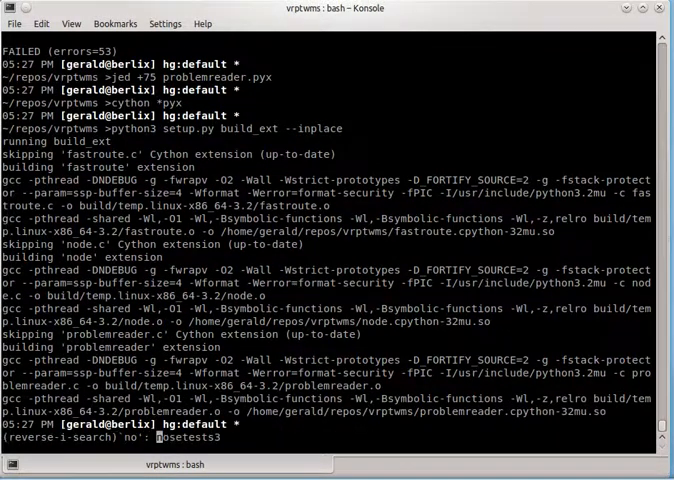
pyautogui.press('Return')
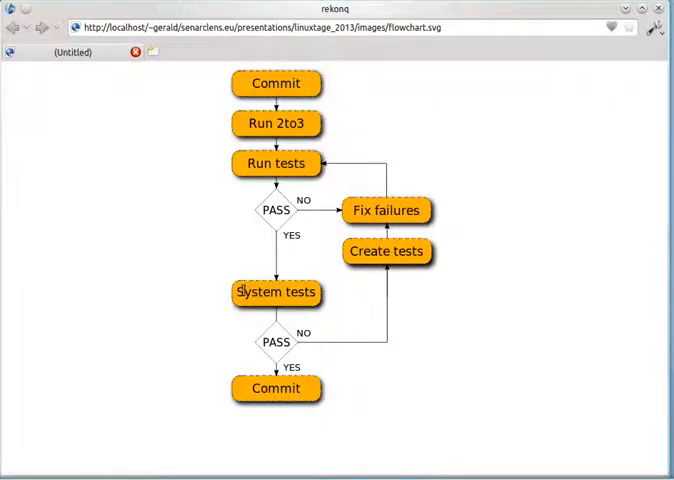
# Point out the System tests step in flowchart.svg, then move to cli.py in jed.
pyautogui.doubleClick(276, 292)
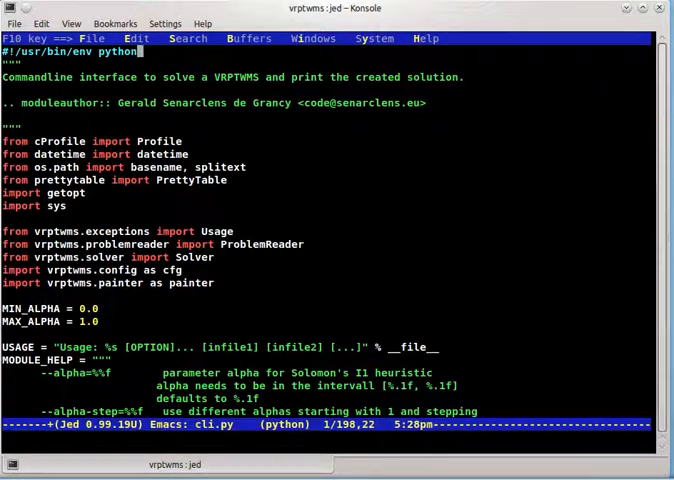
# Change cli.py's shebang to python3 and run ./cli.py data/C101_25.txt to print the results table.
pyautogui.write('3')
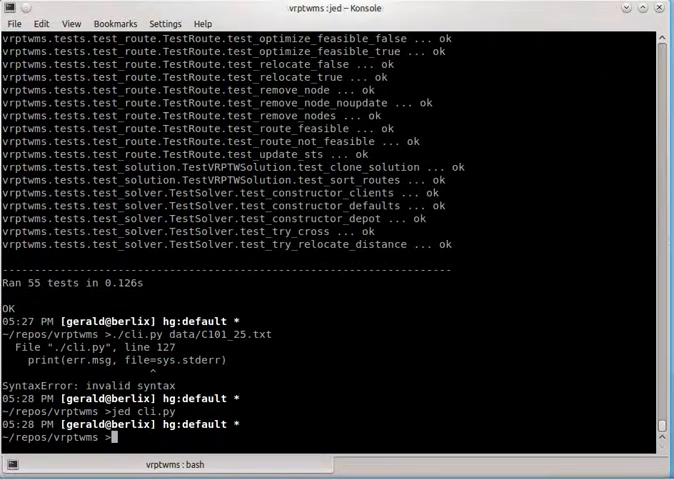
pyautogui.write('./cli.py data/C101_25.txt')
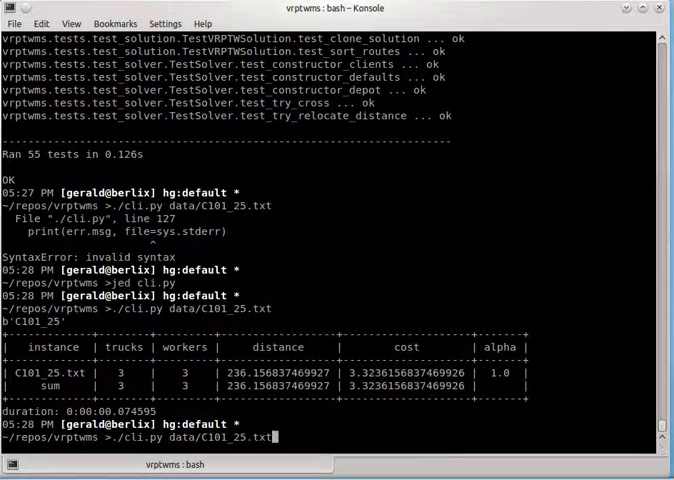
# Show ./cli.py data/C101_25.txt --help and pick the --plot-problem option, which fails with a TypeError.
pyautogui.write('--help')
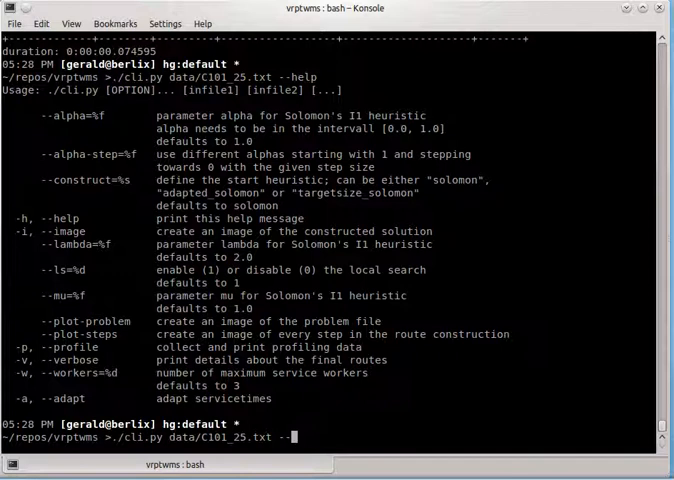
pyautogui.doubleClick(76, 320)
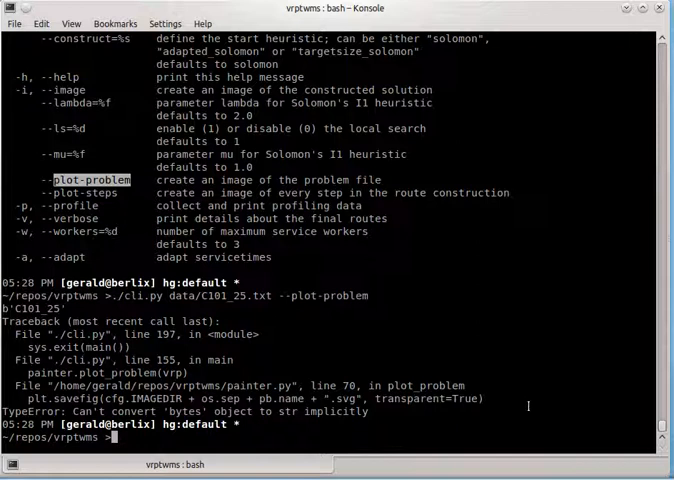
# Start a jed command targeting line 70 to fix the failing code.
pyautogui.write('jed')
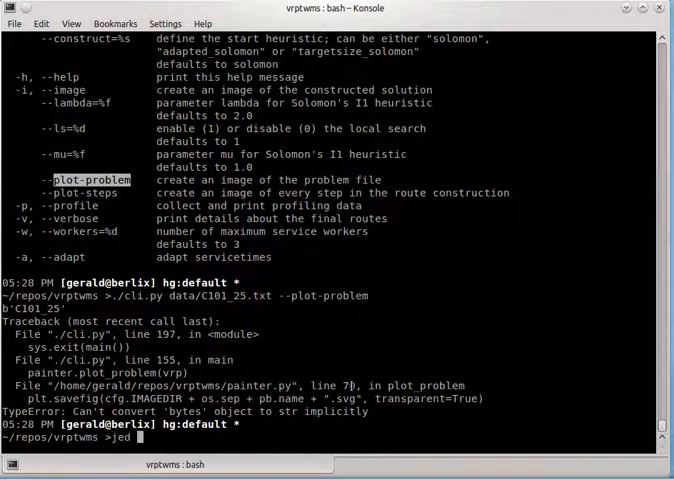
pyautogui.write('70')
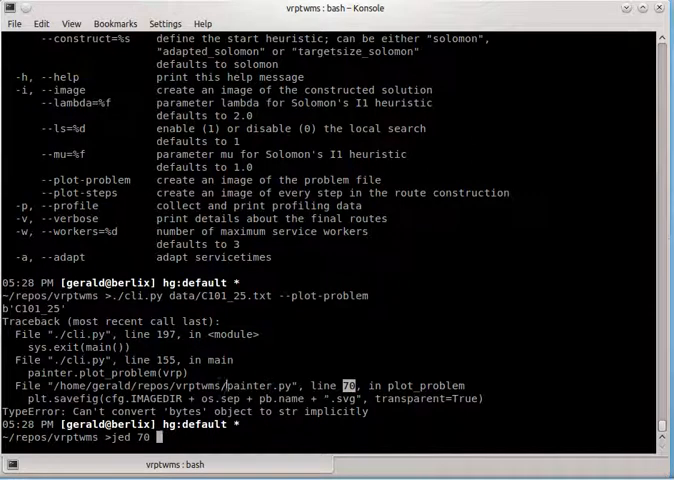
# In painter.py line 70, append .decode("utf-8") after pb.name and save.
pyautogui.write('painter.py')
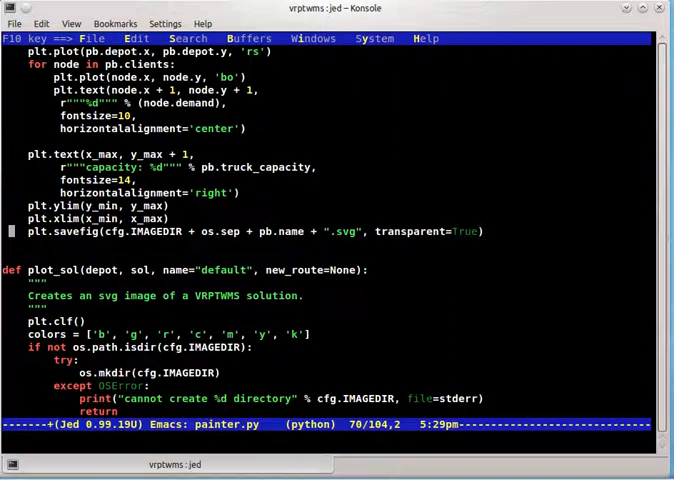
pyautogui.click(106, 232)
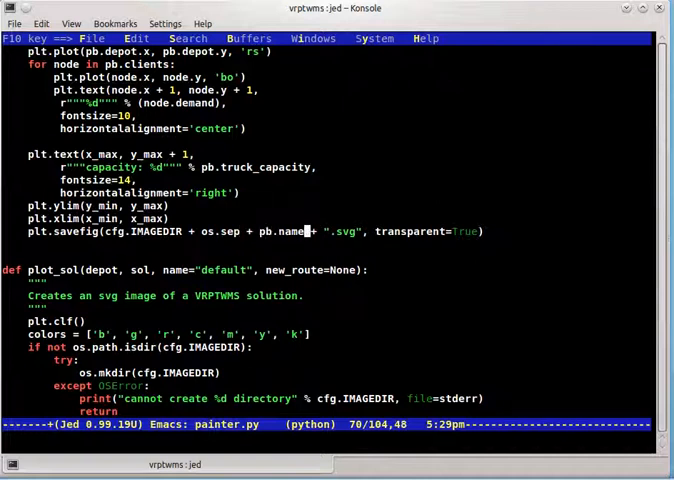
pyautogui.write('.decode("utf-')
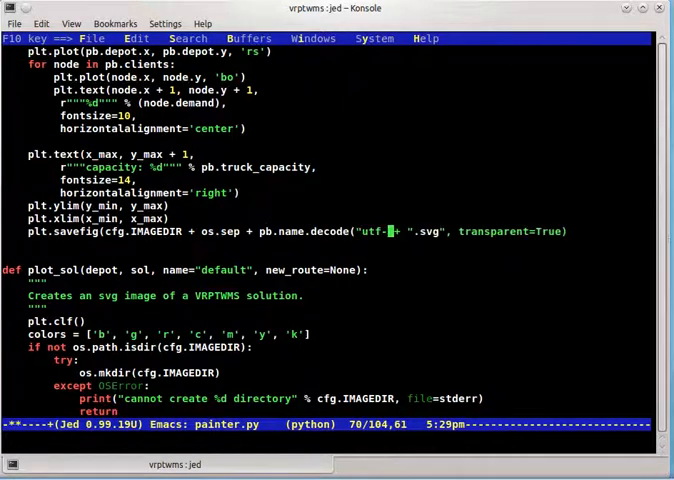
pyautogui.write('8')
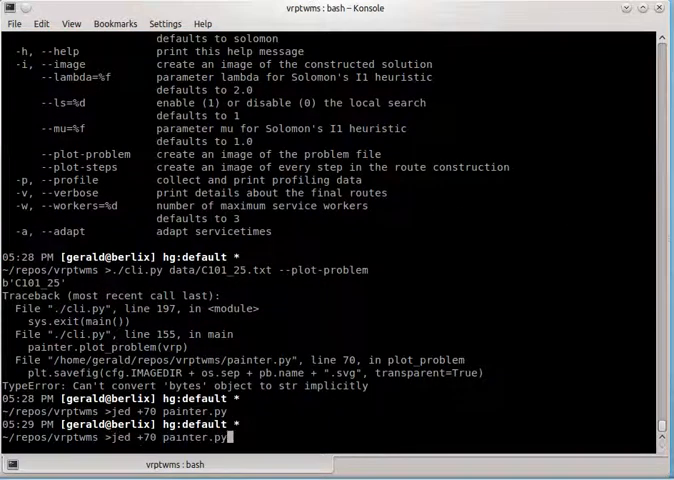
# Rerun the --plot-problem command successfully and check changes with hg st.
pyautogui.press('Return')
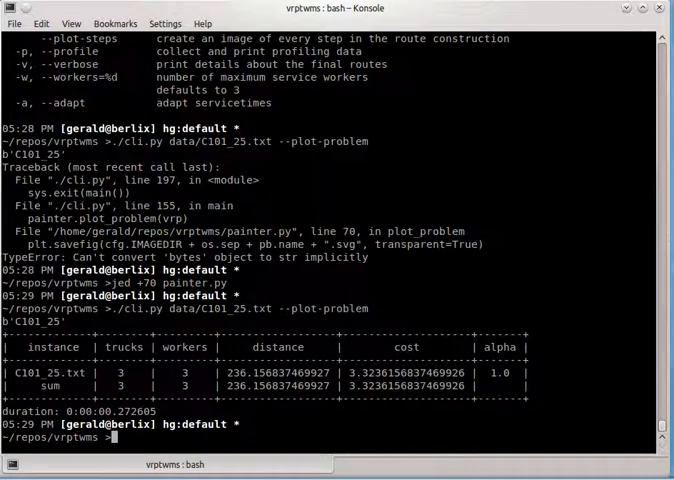
pyautogui.write('hg st')
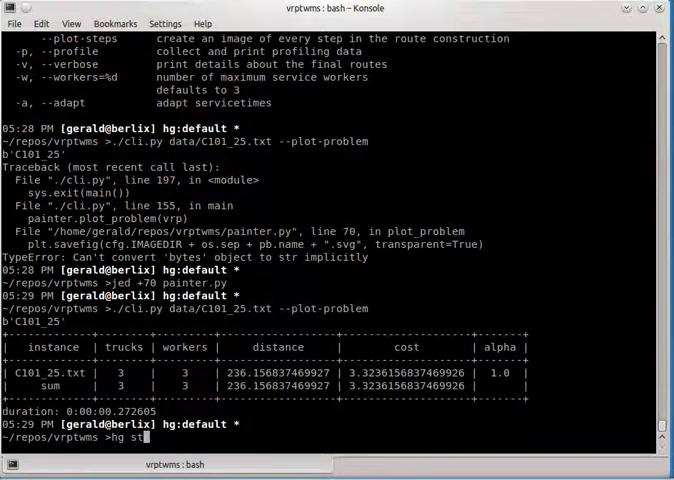
pyautogui.press('Return')
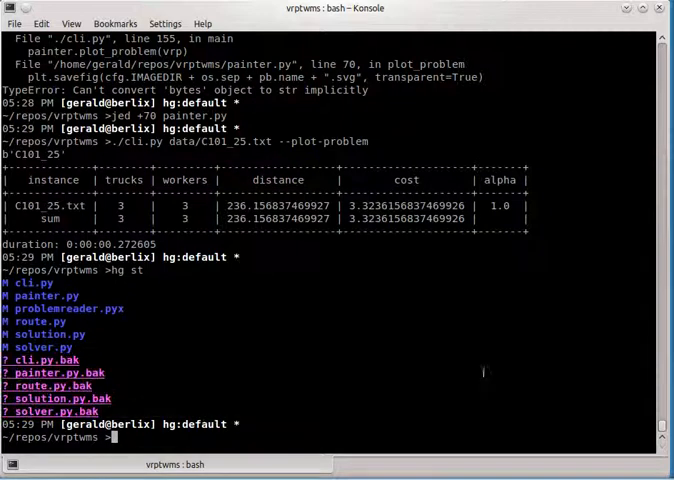
# Delete the leftover 2to3 backups with rm *.bak.
pyautogui.write('rm *')
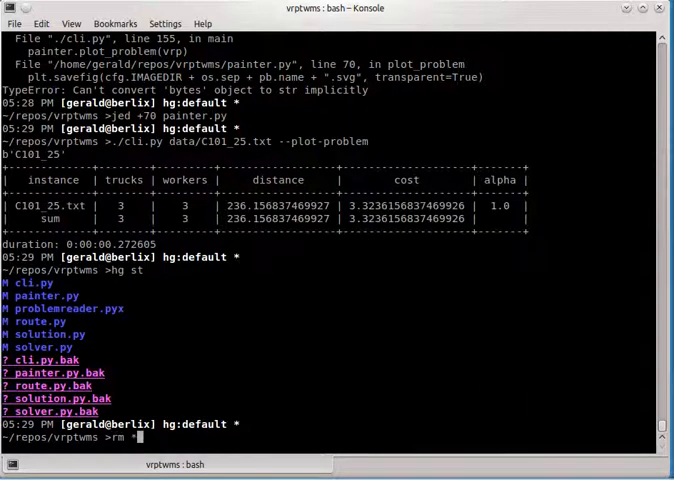
pyautogui.write('*.bak')
pyautogui.write('hg st')
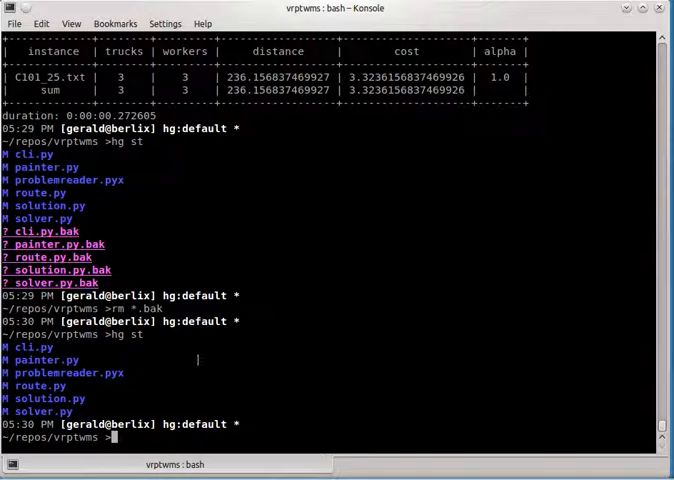
# Commit with hg ci -m "ported vrptwms solver to python 3".
pyautogui.write('hg ci')
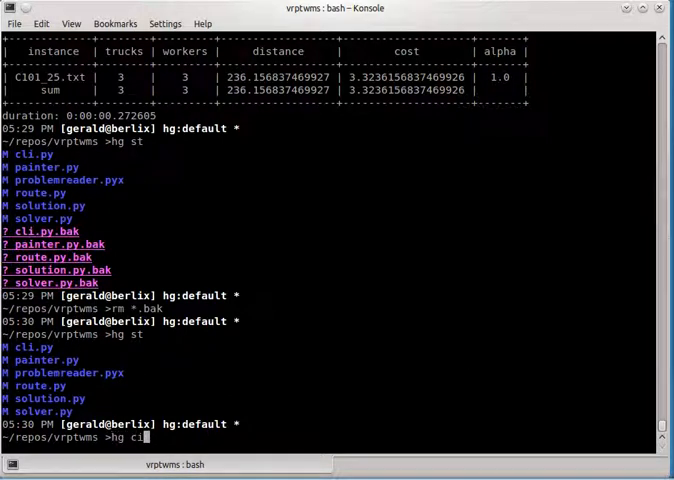
pyautogui.write('-m')
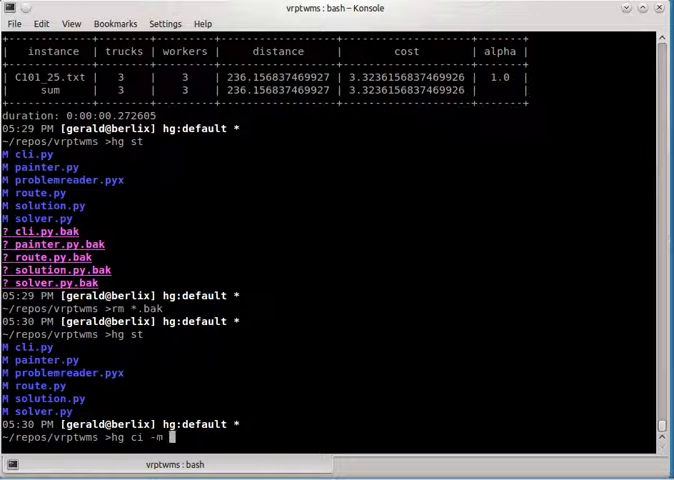
pyautogui.write('"ported')
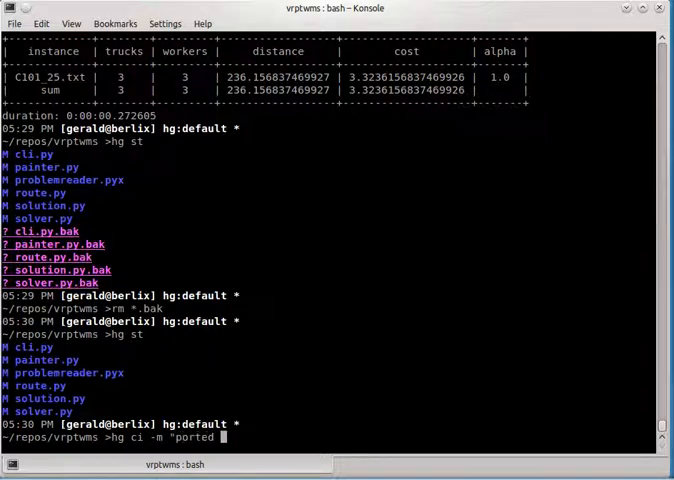
pyautogui.write('vrptwms s')
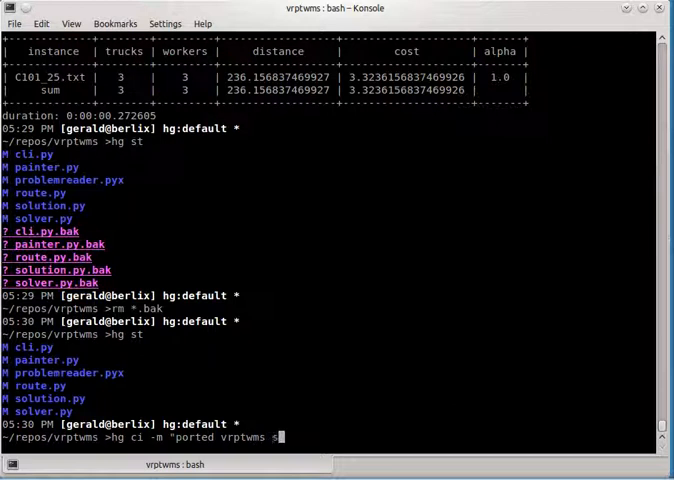
pyautogui.write('olver to python')
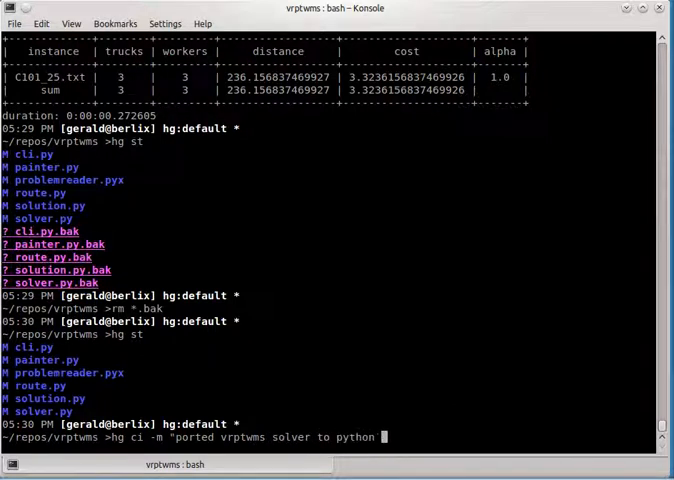
pyautogui.write('3"')
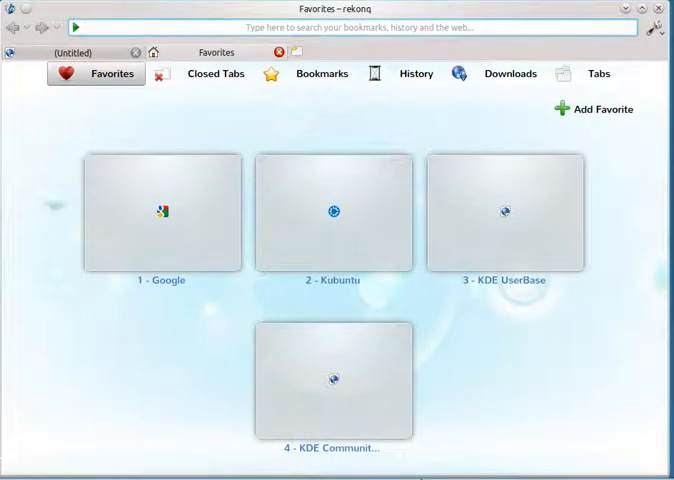
# Search Google for 'dive into python 3' and open the getpython3.com result.
pyautogui.write('dive into pyth')
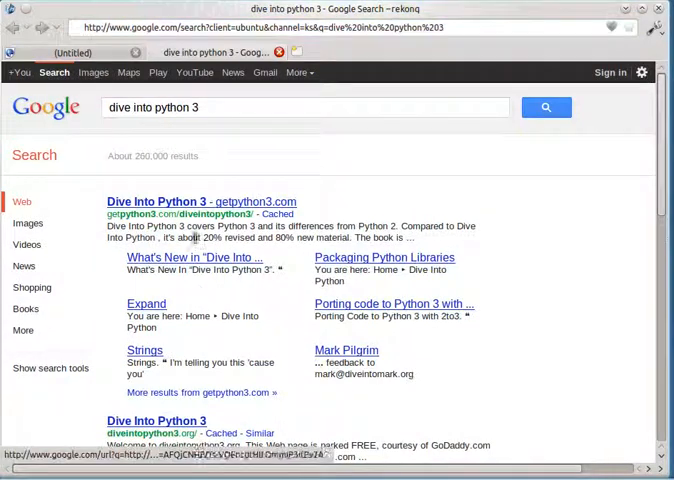
pyautogui.click(156, 202)
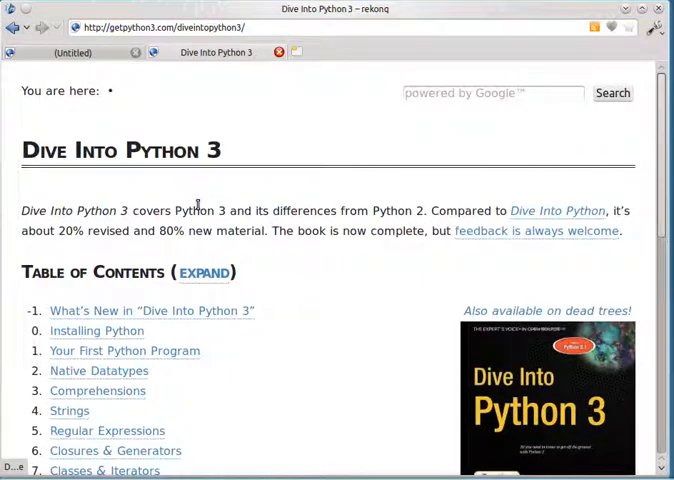
# From the contents, open Case Study: Porting chardet to Python 3.
pyautogui.scroll(-3)
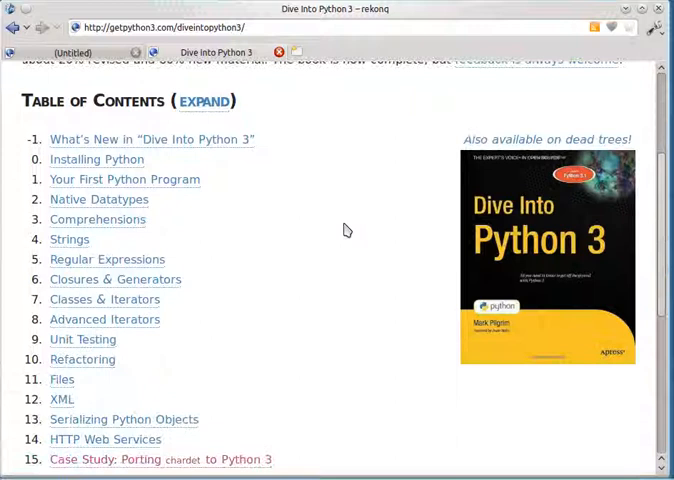
pyautogui.scroll(-3)
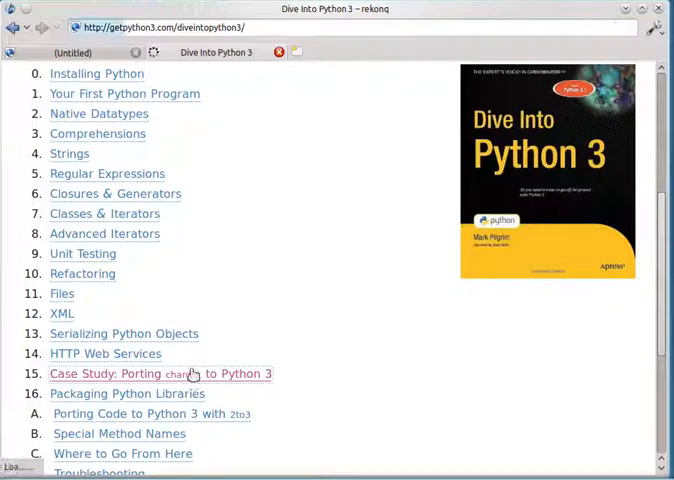
pyautogui.click(160, 372)
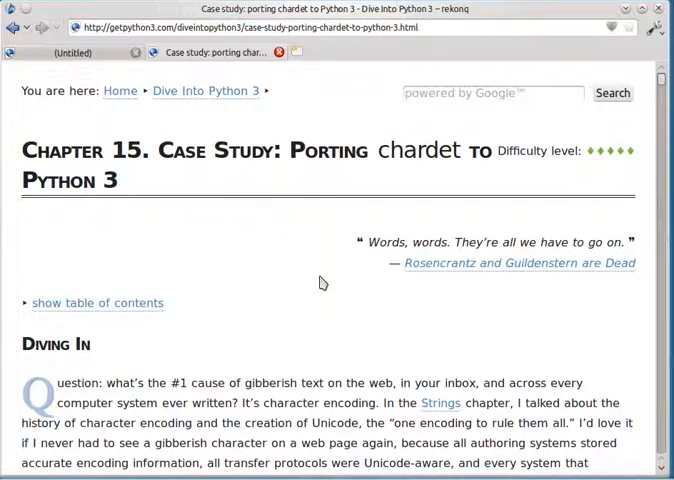